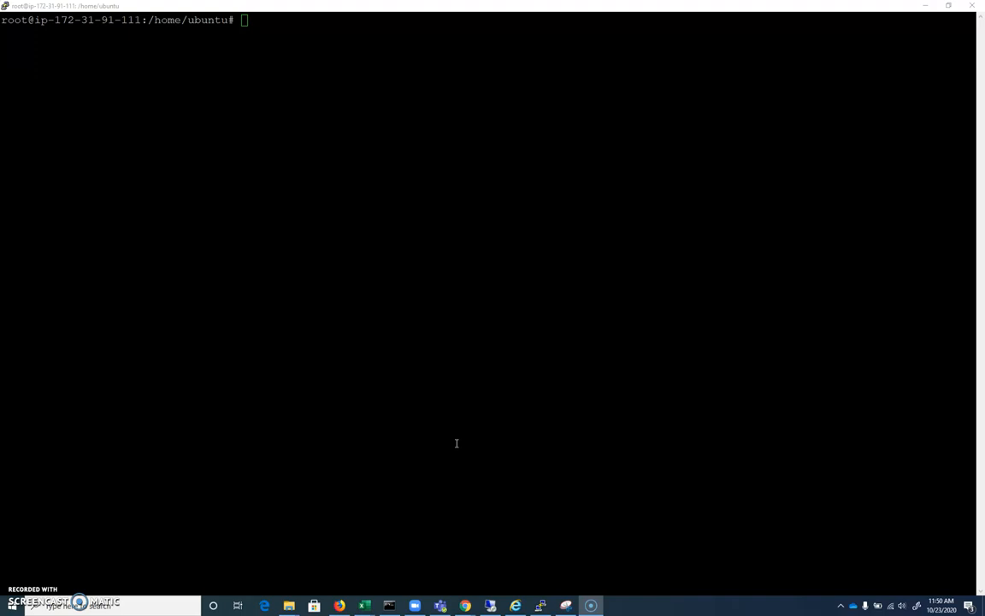
Create user jeff via adduser with a password and default details, confirm with y, then cd up to /home
text(a)
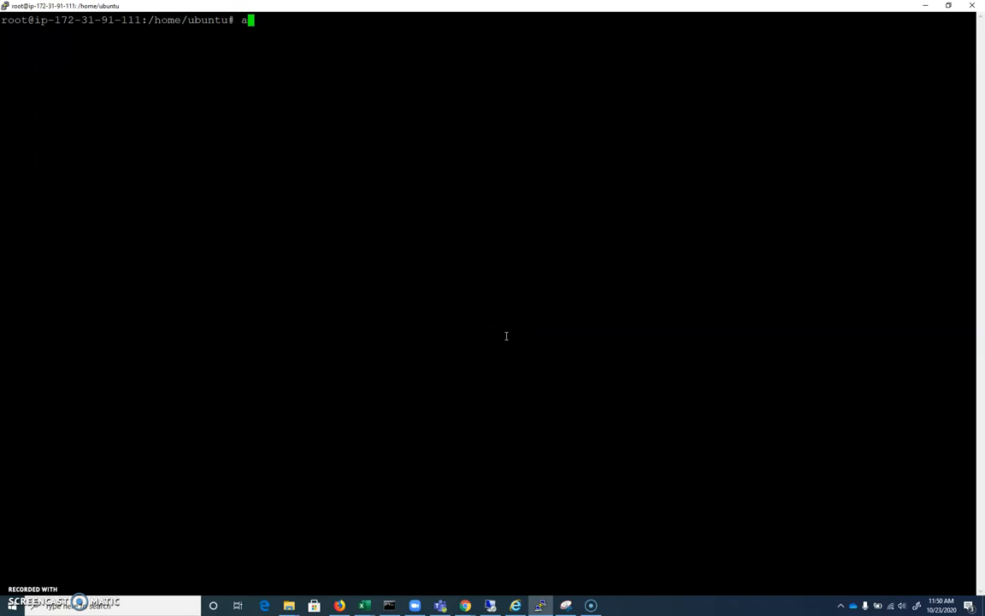
text(dduser)
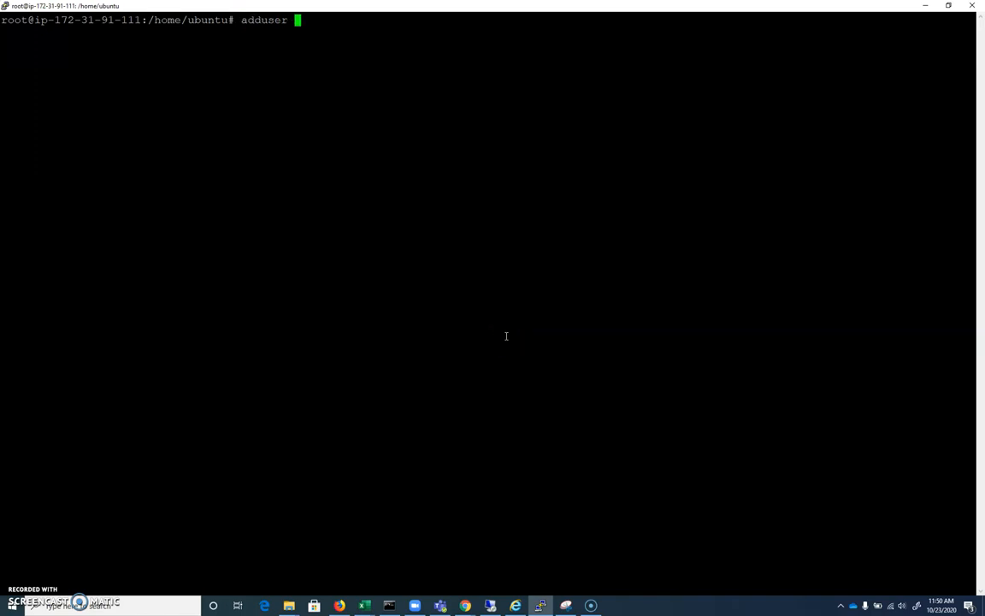
text(jeff)
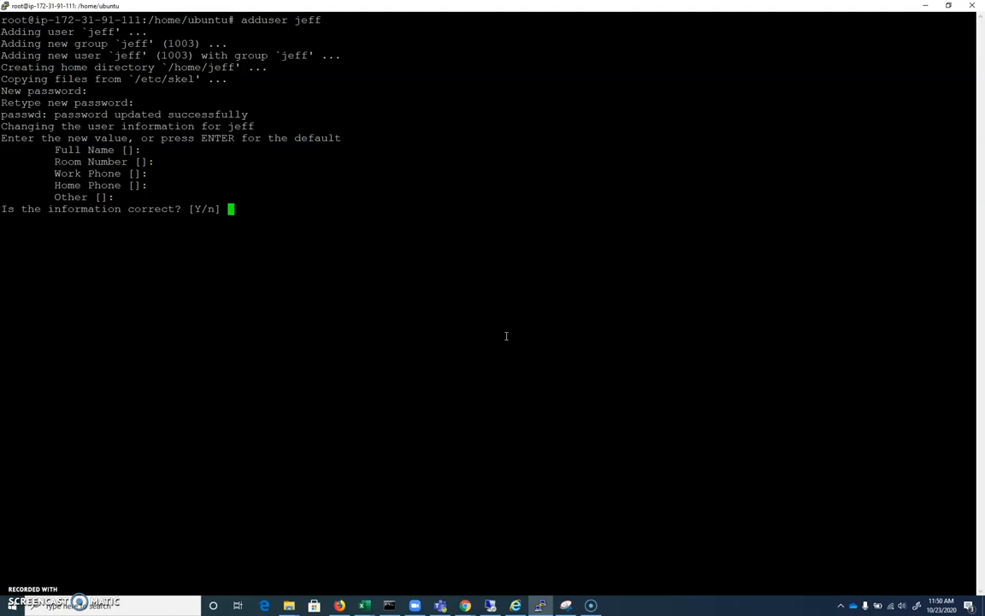
text(y)
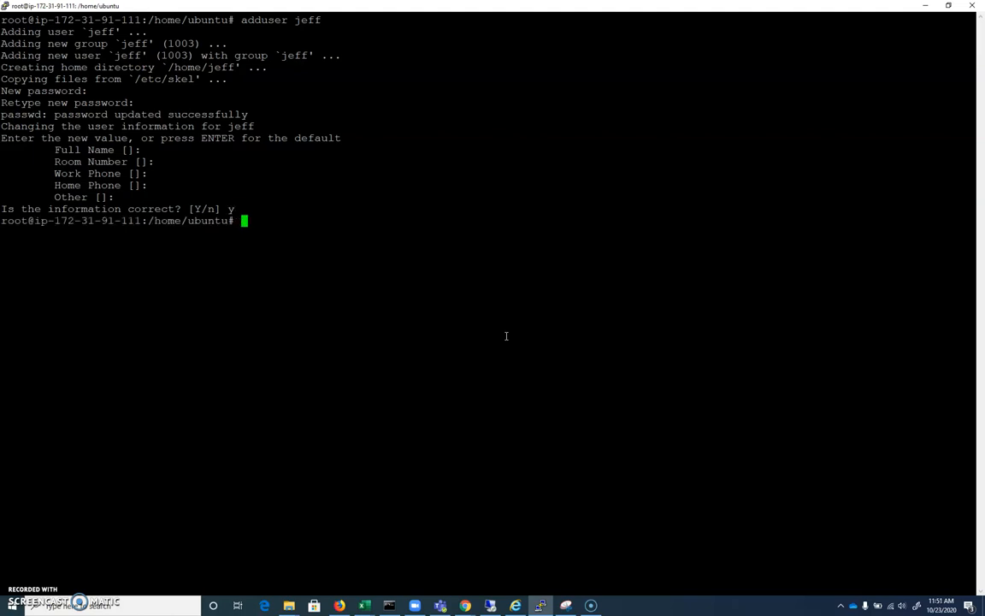
text(cd ..)
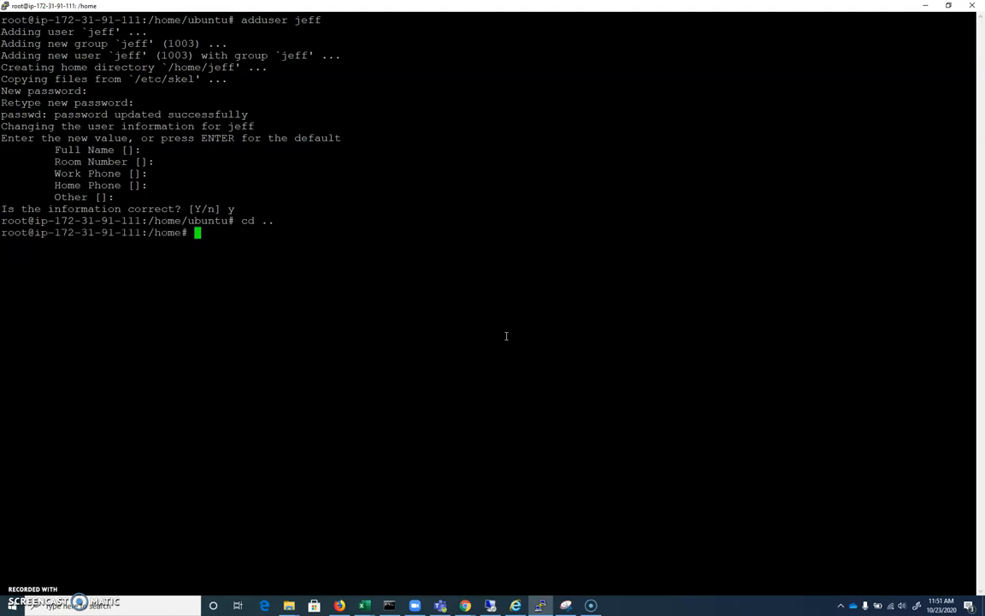
List /home with ls, showing the jeff, joe, sue and ubuntu folders
text(ls)
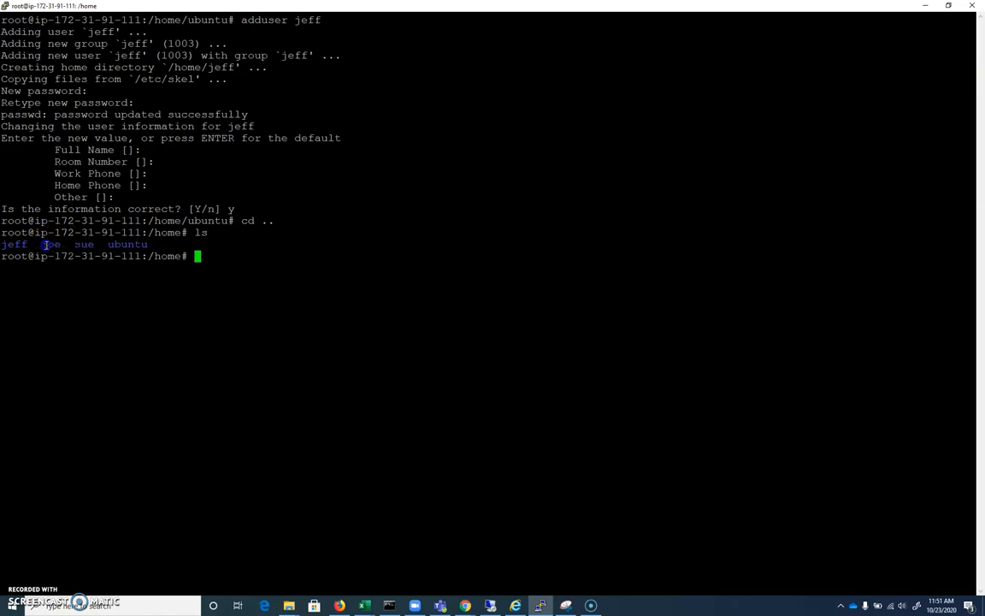
double_click(51, 243)
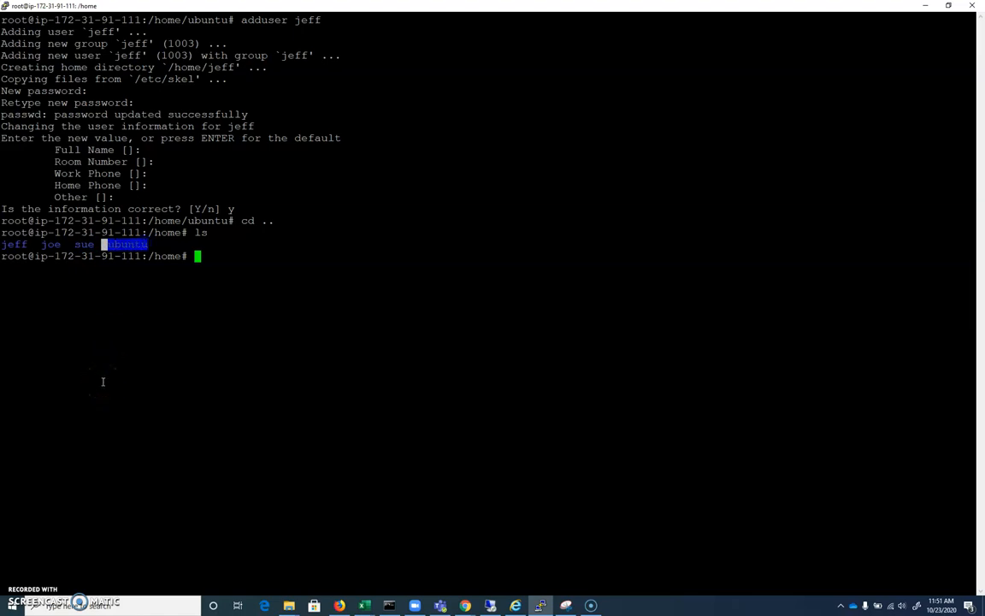
mouse_move(351, 306)
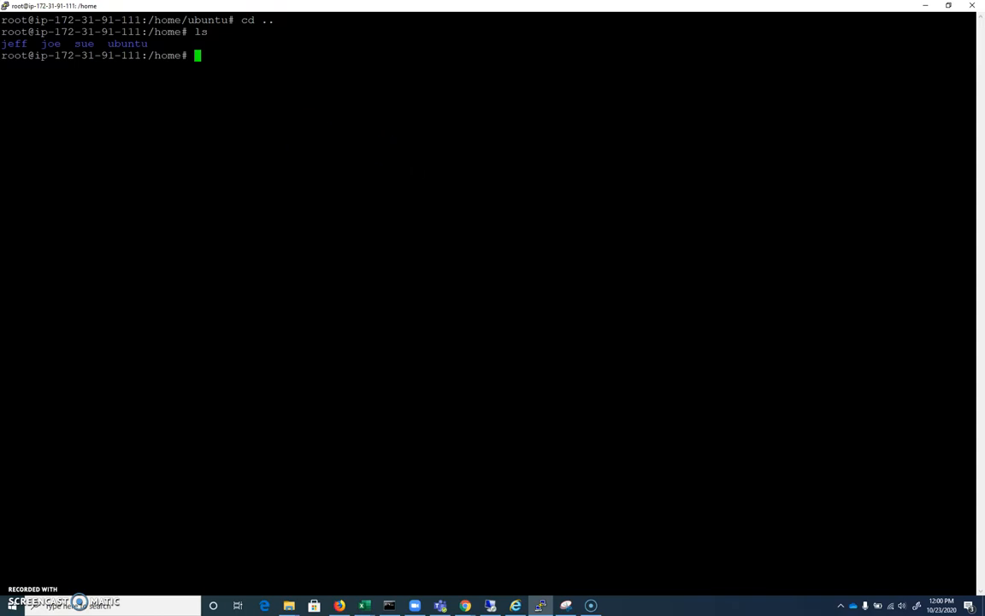
double_click(14, 43)
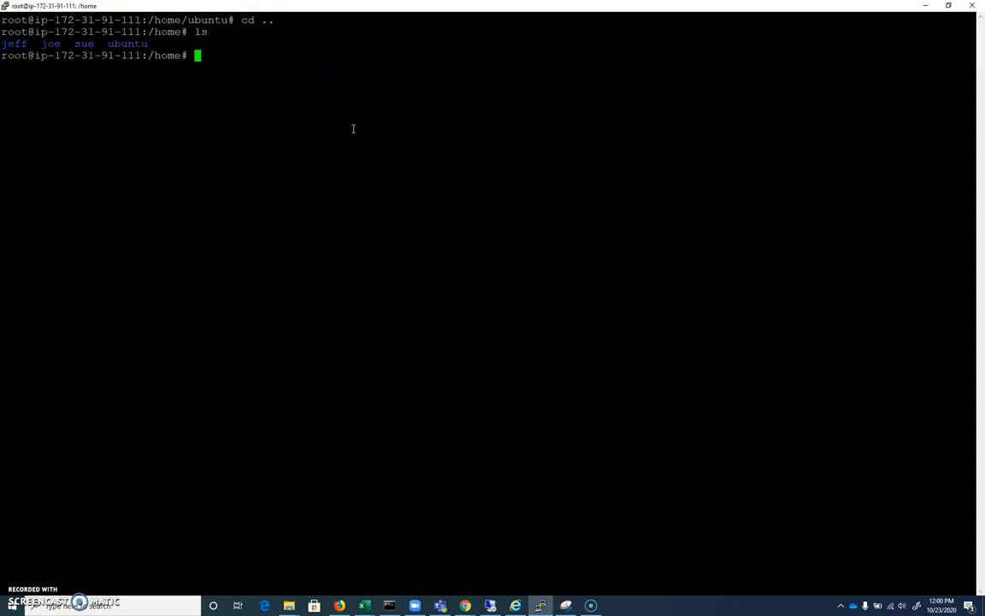
Open /etc/passwd with pico, go to jeff's line and set his shell back to /bin/bash after trying /bin/false
text(pico /etc/)
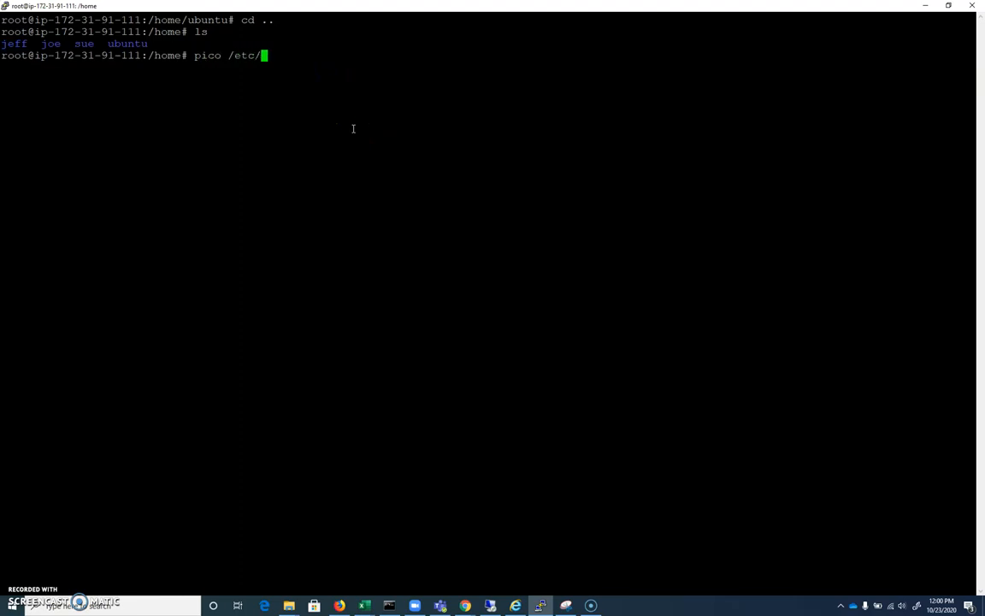
text(passwd)
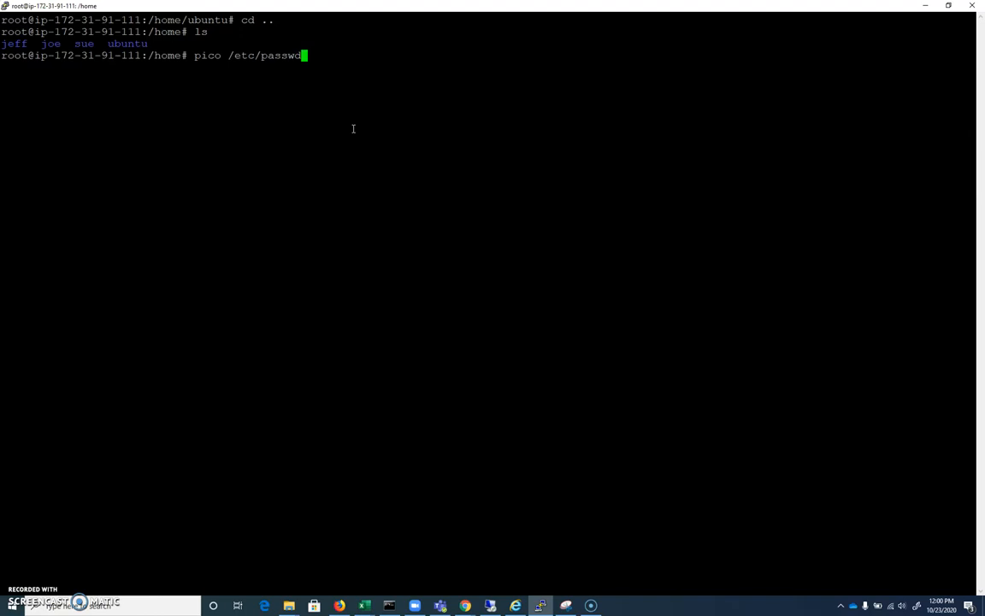
key(enter)
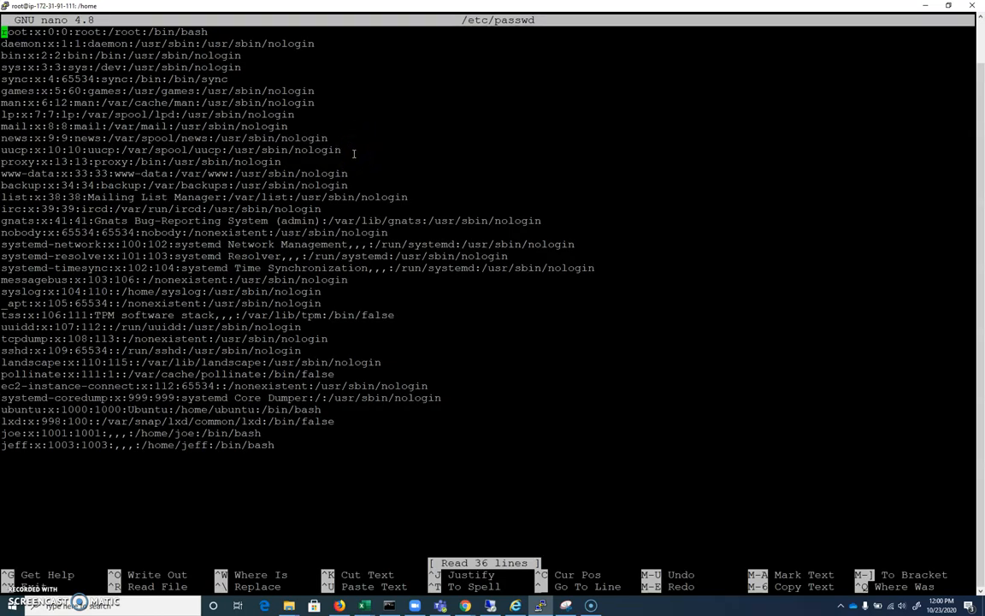
key(Down)
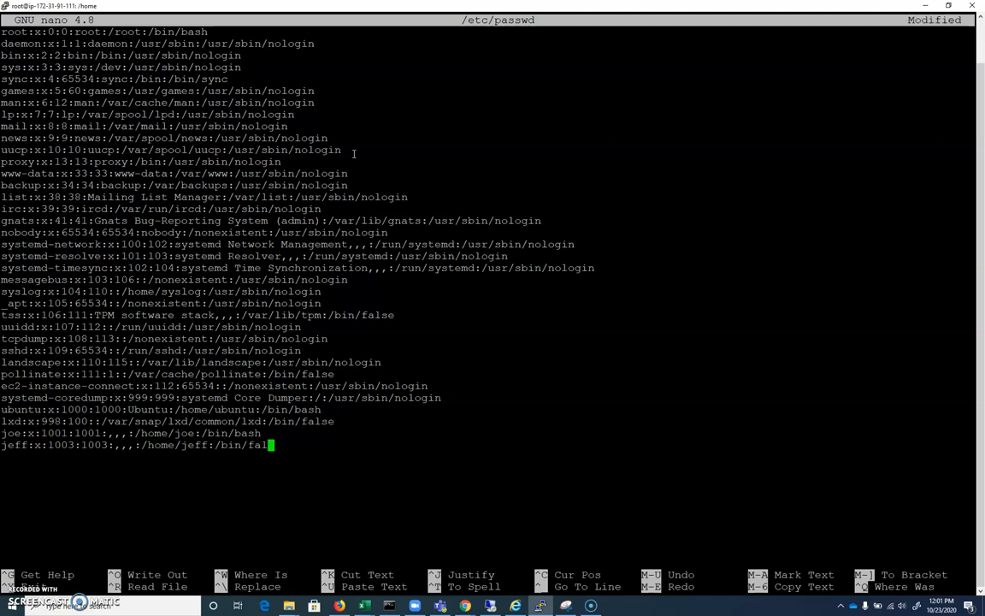
text(se)
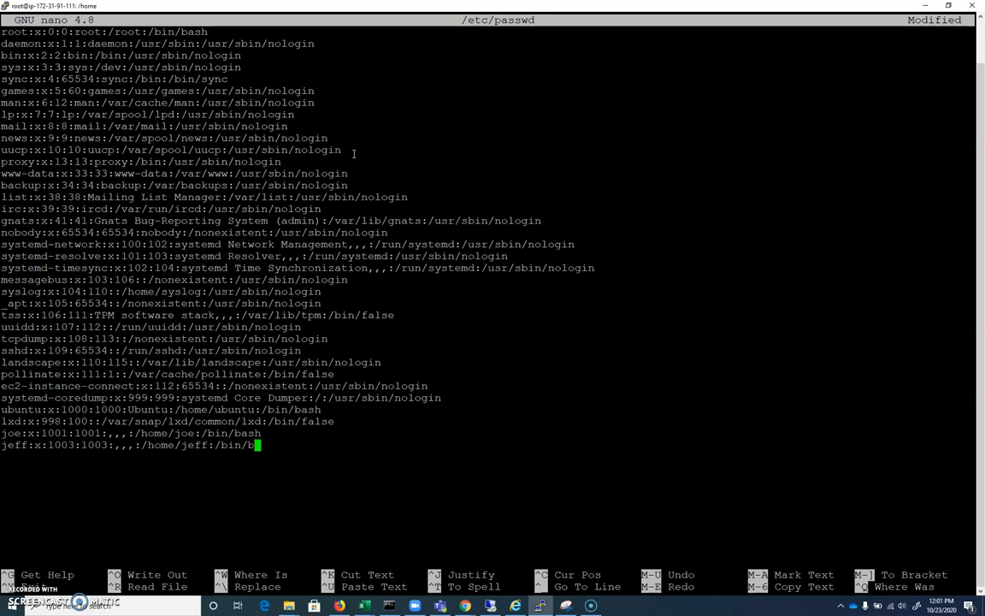
text(ash)
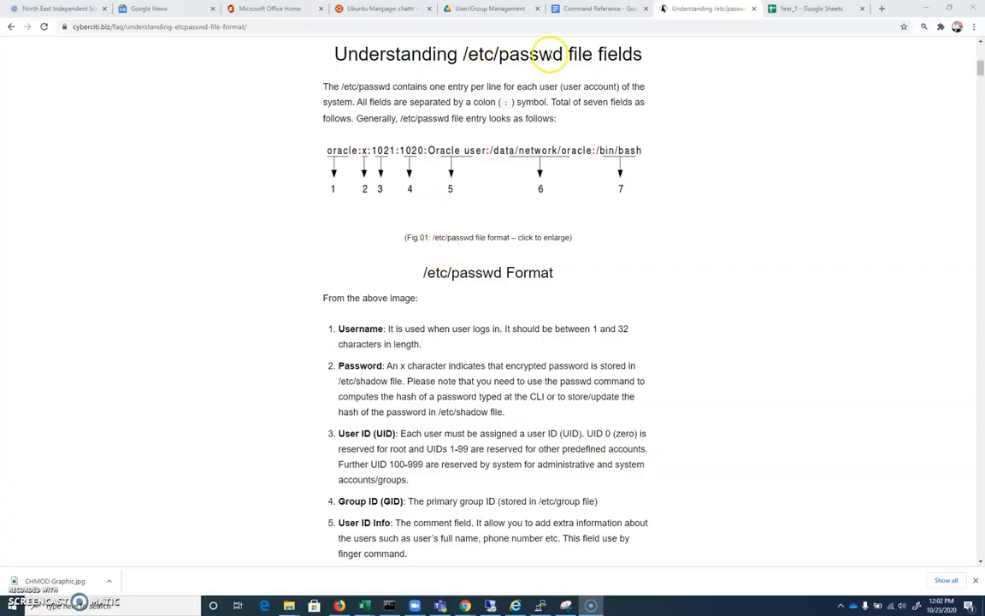
mouse_move(545, 168)
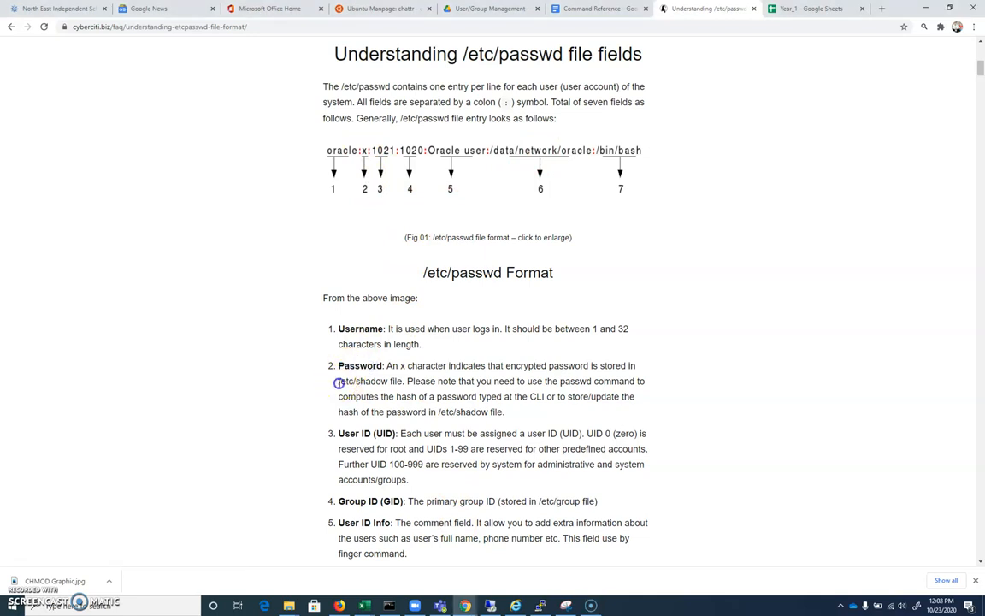
In the Chrome passwd article, highlight the /etc/shadow mention and scroll through all seven fields to Command/shell
double_click(361, 381)
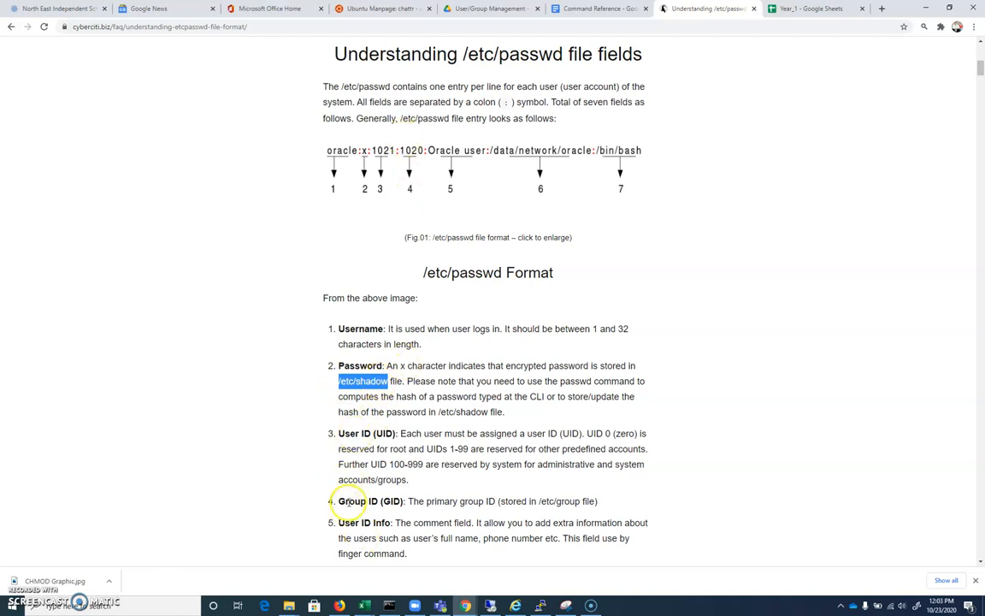
mouse_move(533, 364)
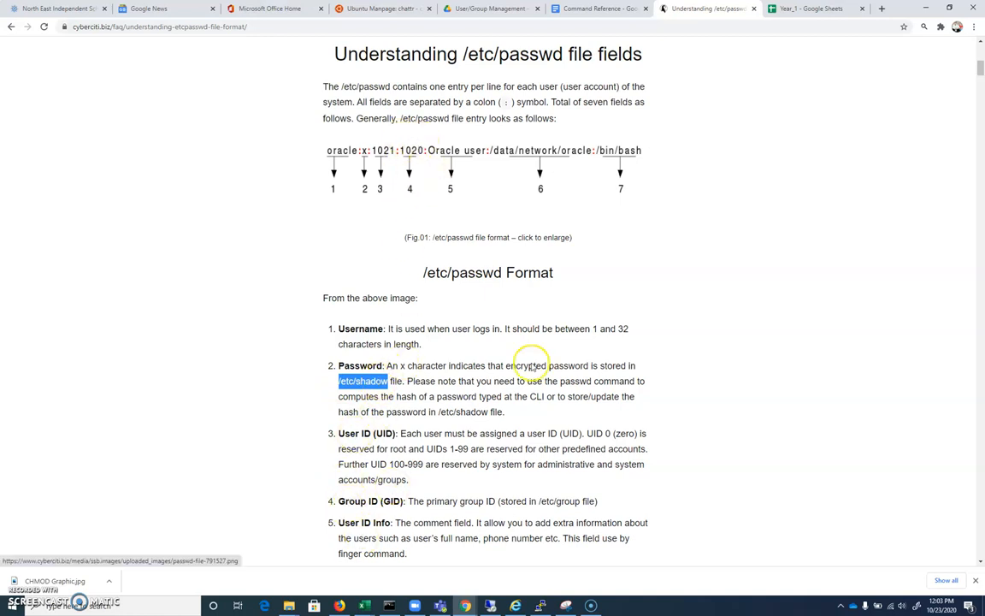
scroll(down, 3)
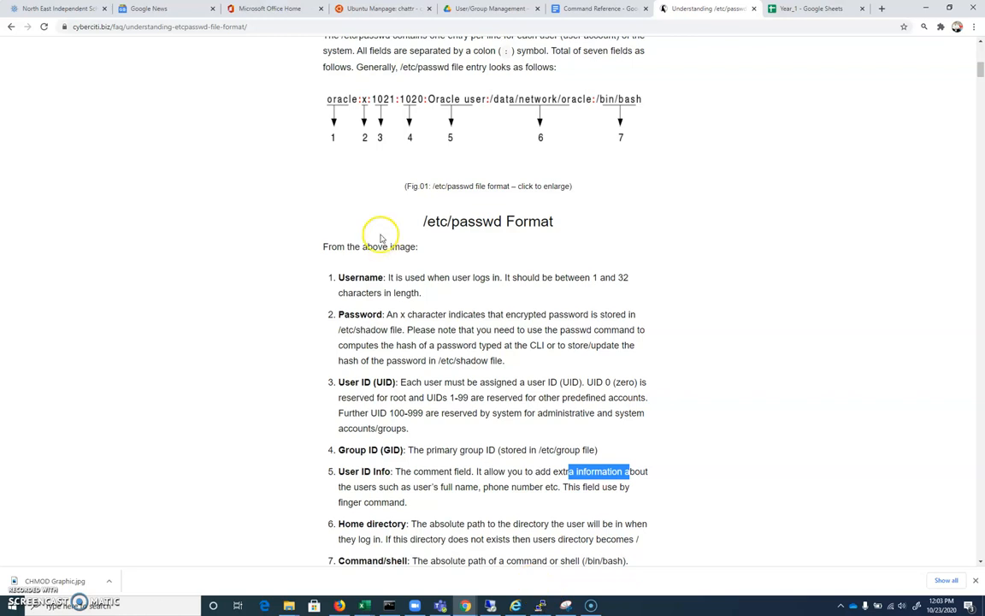
mouse_move(691, 227)
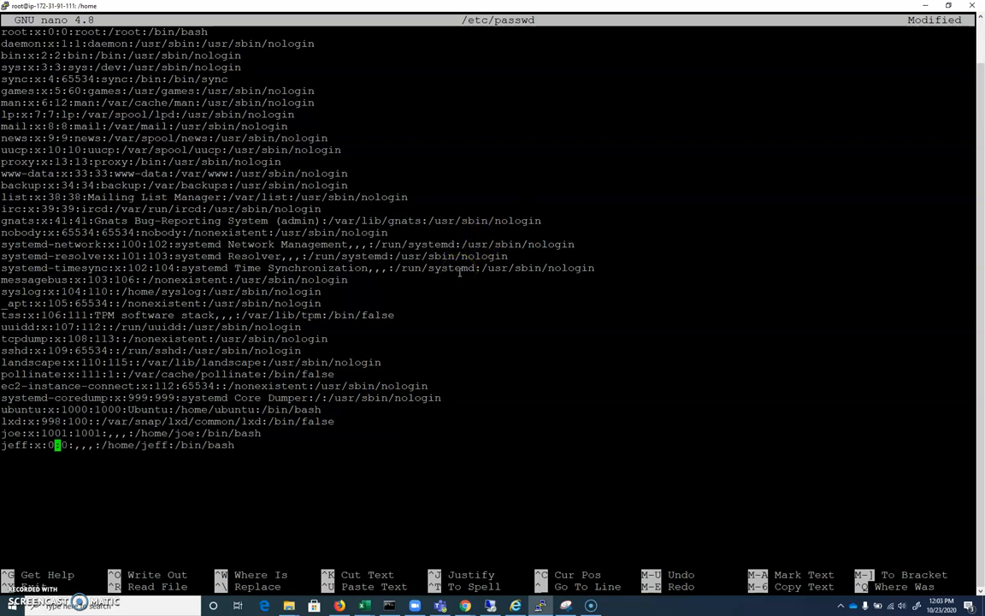
Edit jeff's UID/GID fields to 1003 and 0 in /etc/passwd, compare with root's entry, and exit nano
text(1003)
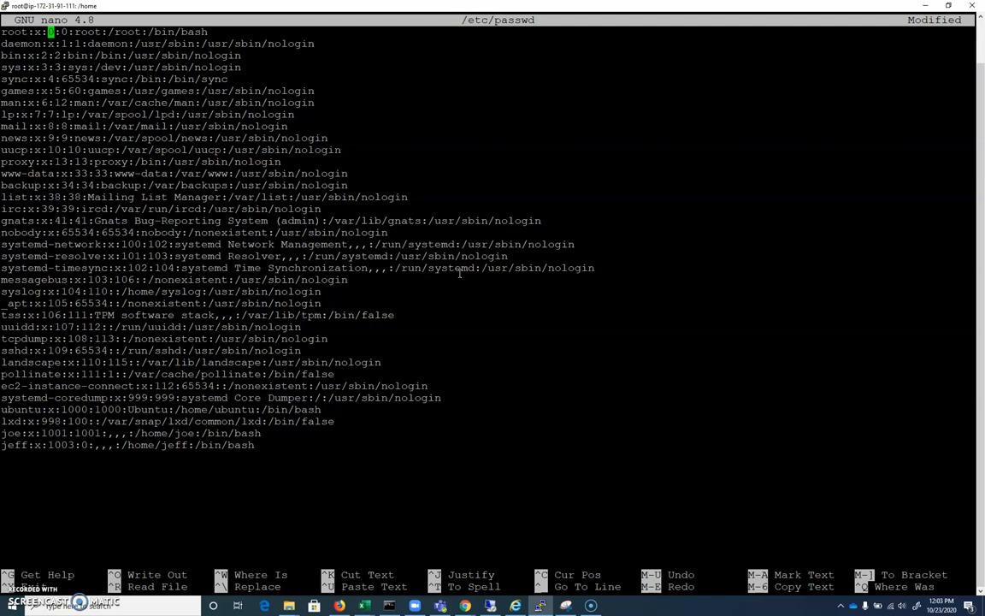
key(Down)
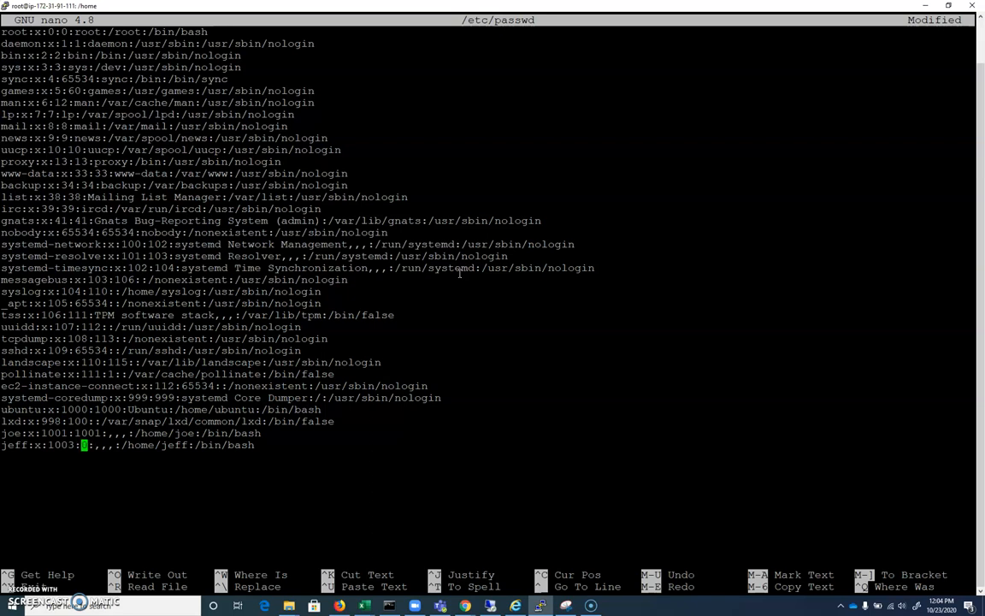
text(0)
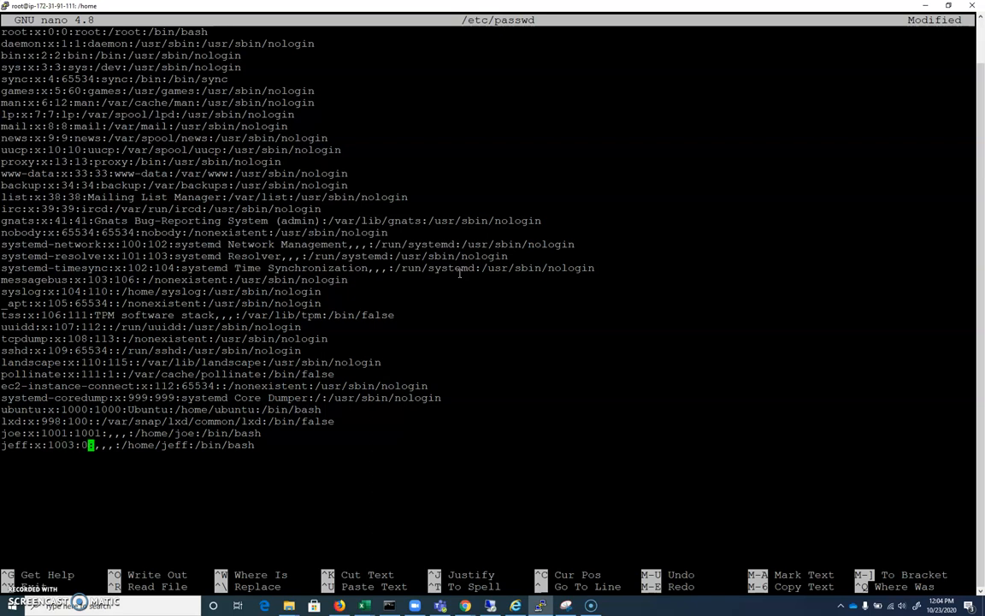
text(1003)
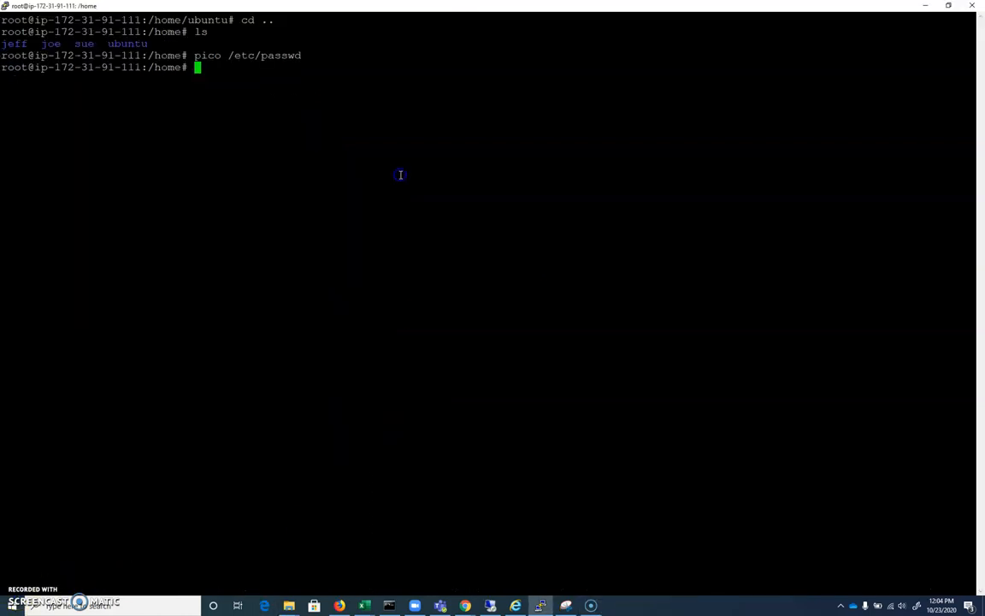
Open /etc/group with pico and move to the end of the cdrom:x:24:ubuntu line
text(pico /et)
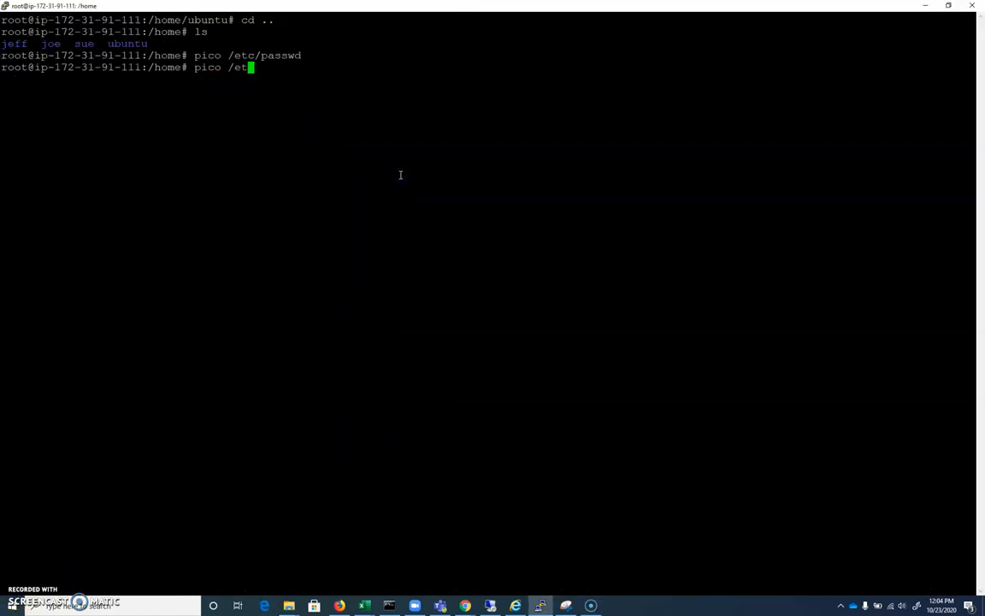
text(c/group)
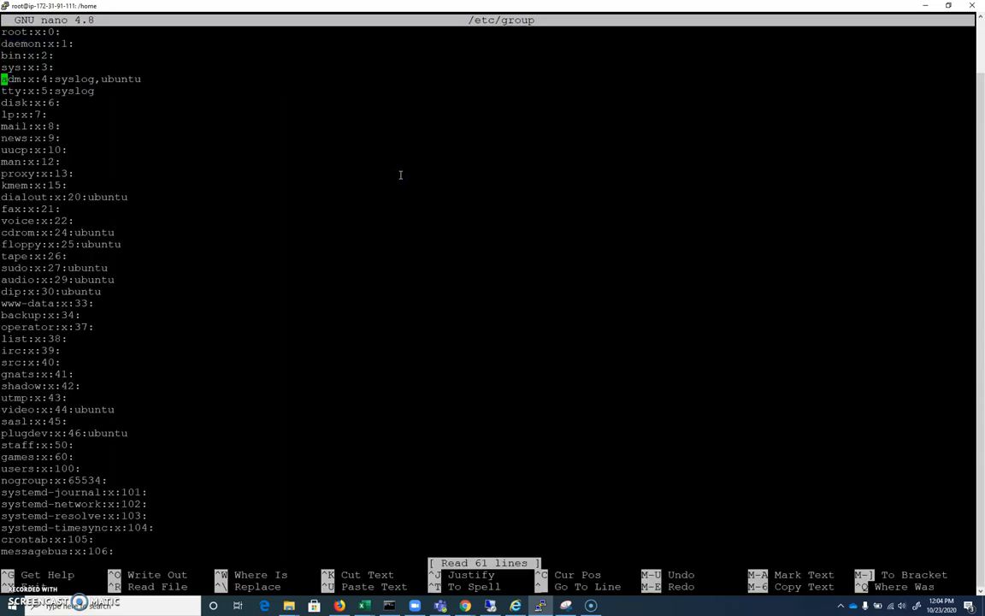
key(Down)
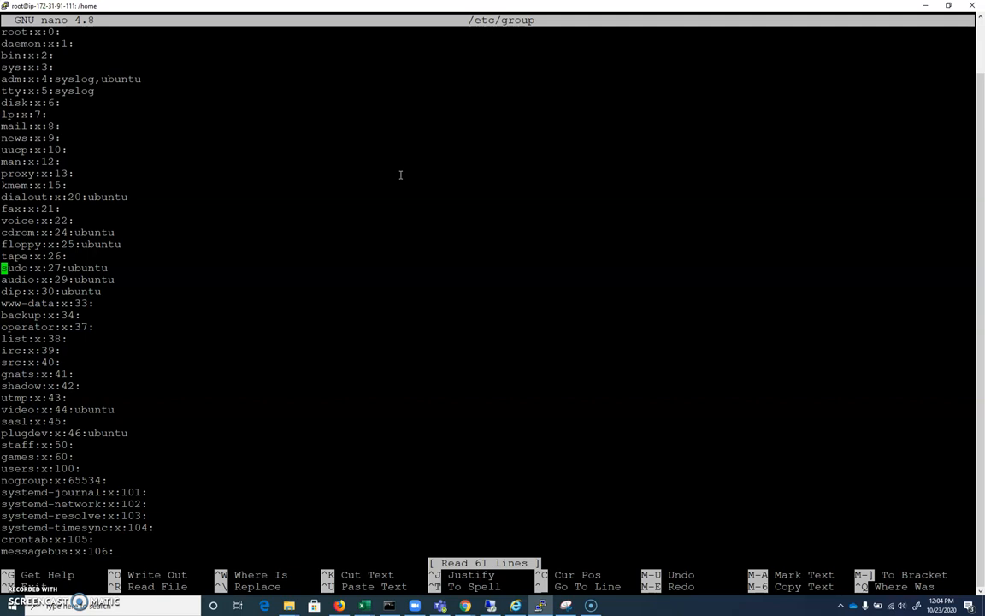
key(Down)
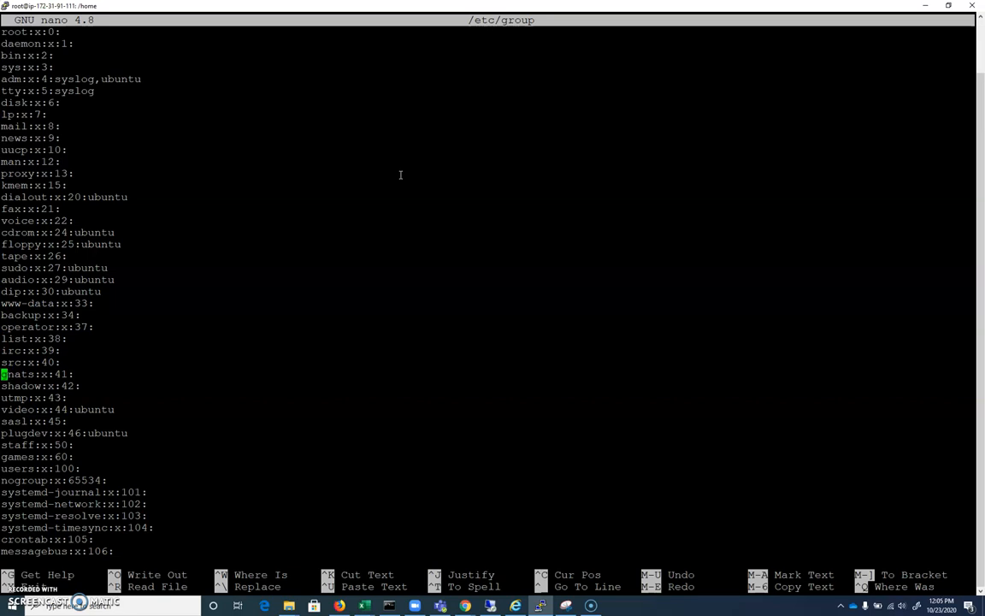
scroll(down, 3)
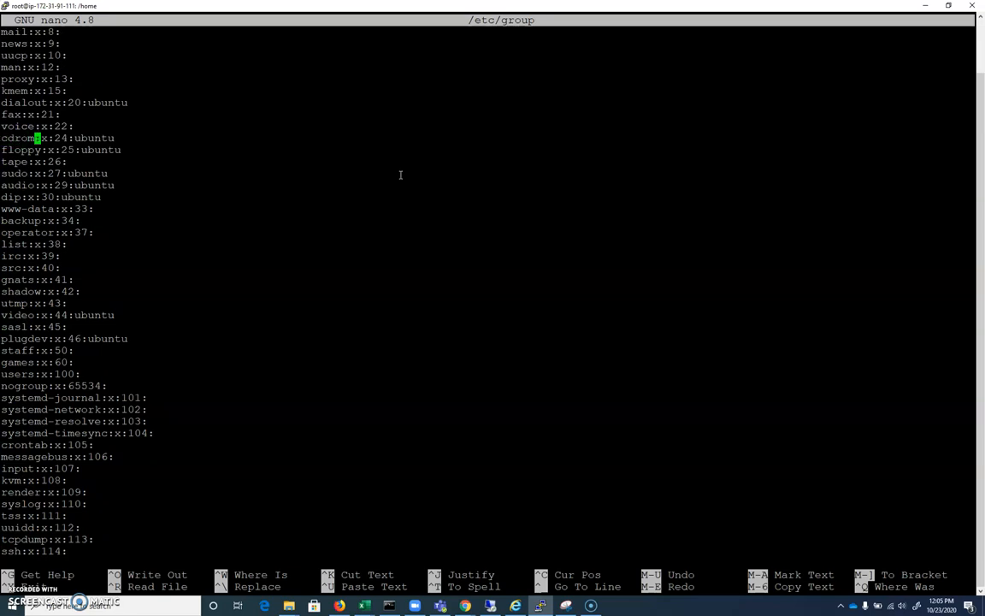
key(Right)
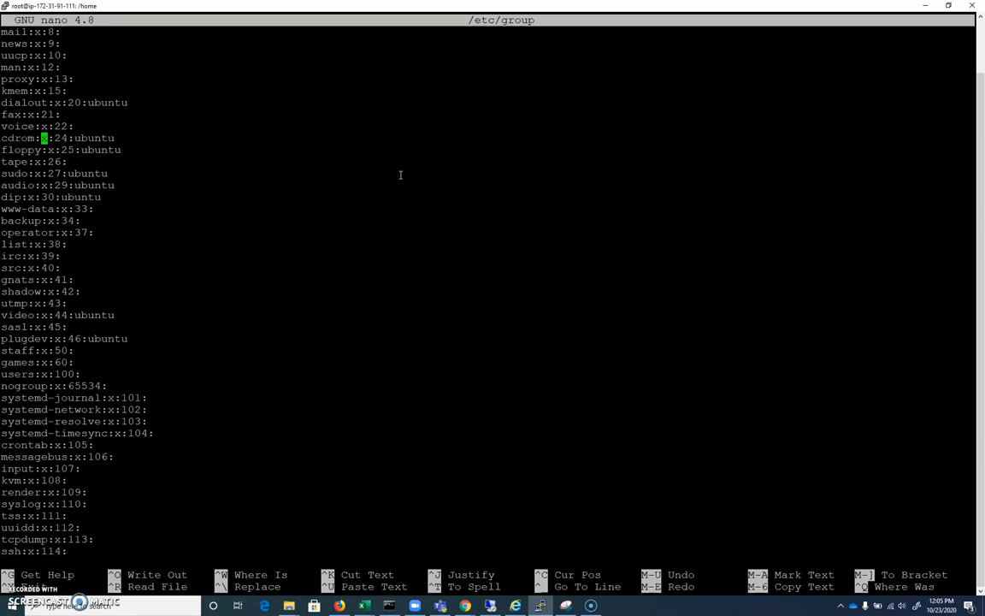
mouse_move(248, 222)
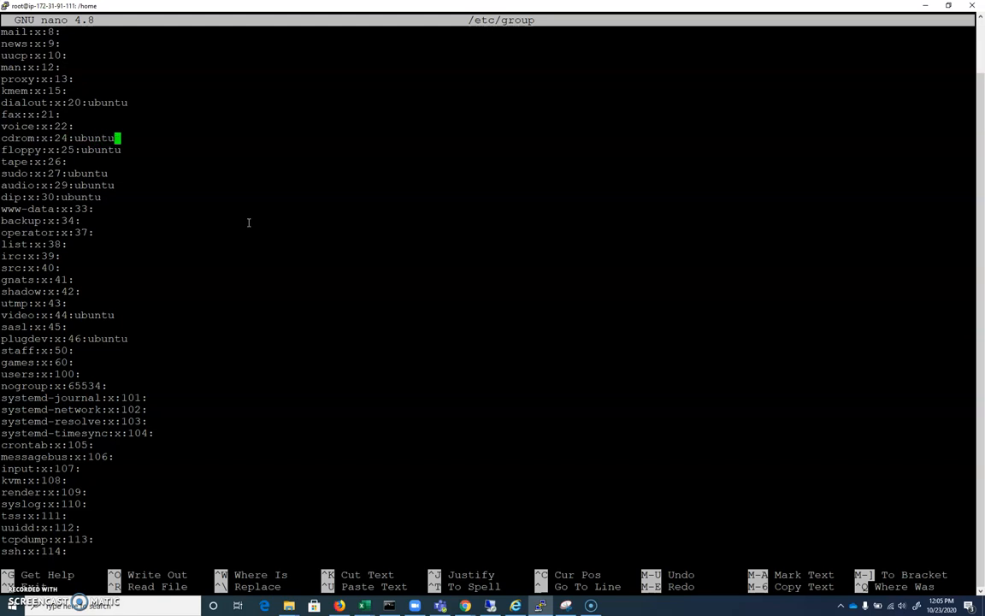
Append ,jeff to the cdrom group's members, save the file and exit nano
text(,jeff)
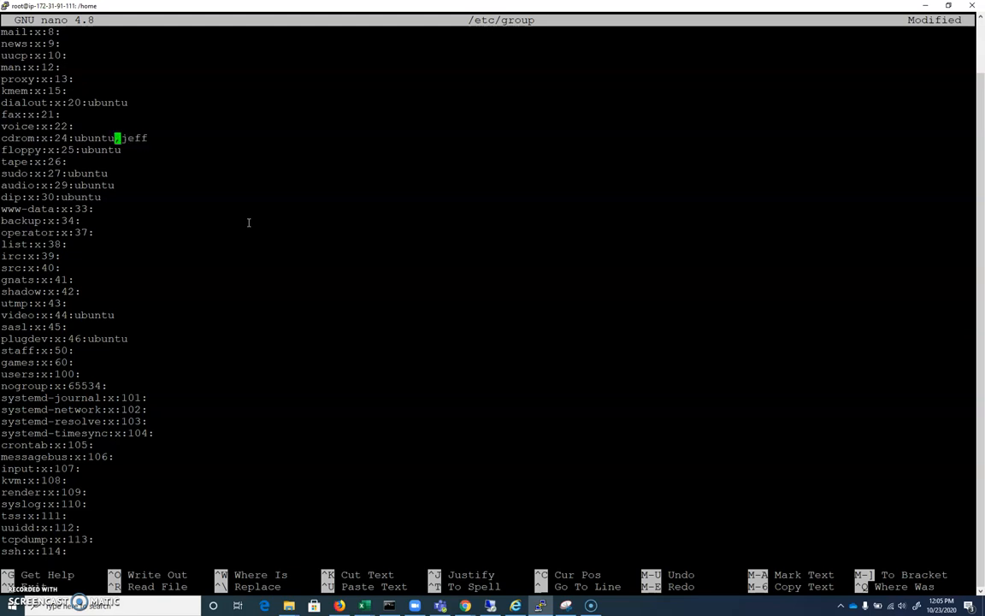
key(Down)
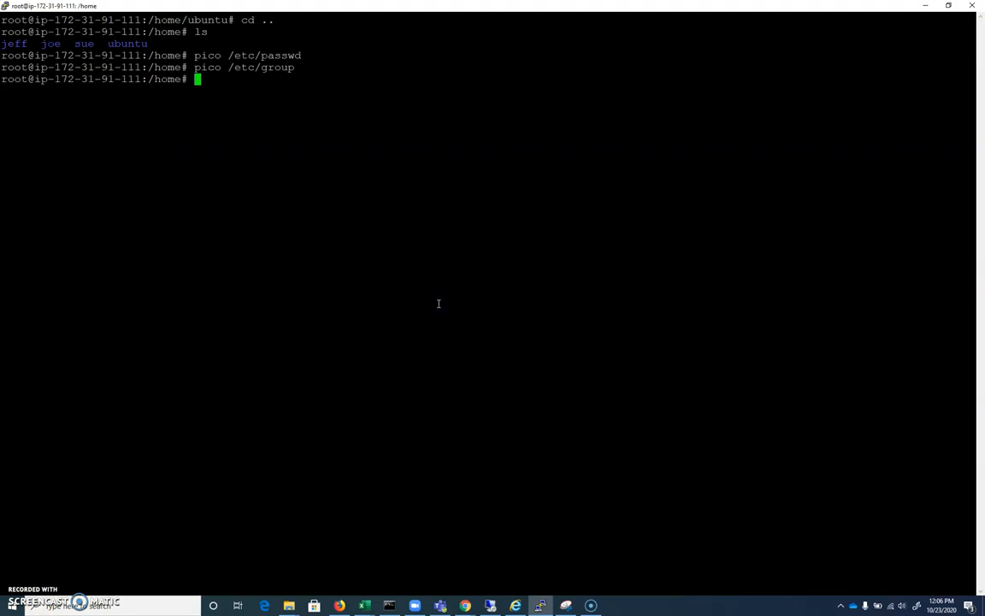
Open /etc/shadow with pico and move down to the hashed password entries for joe and jeff
text(pico /etc/s)
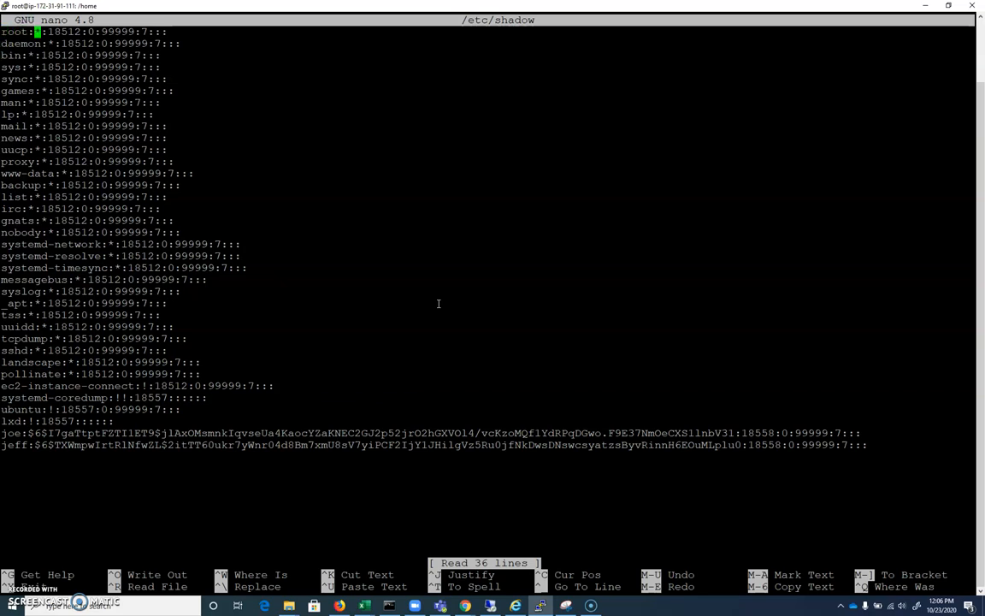
key(Down)
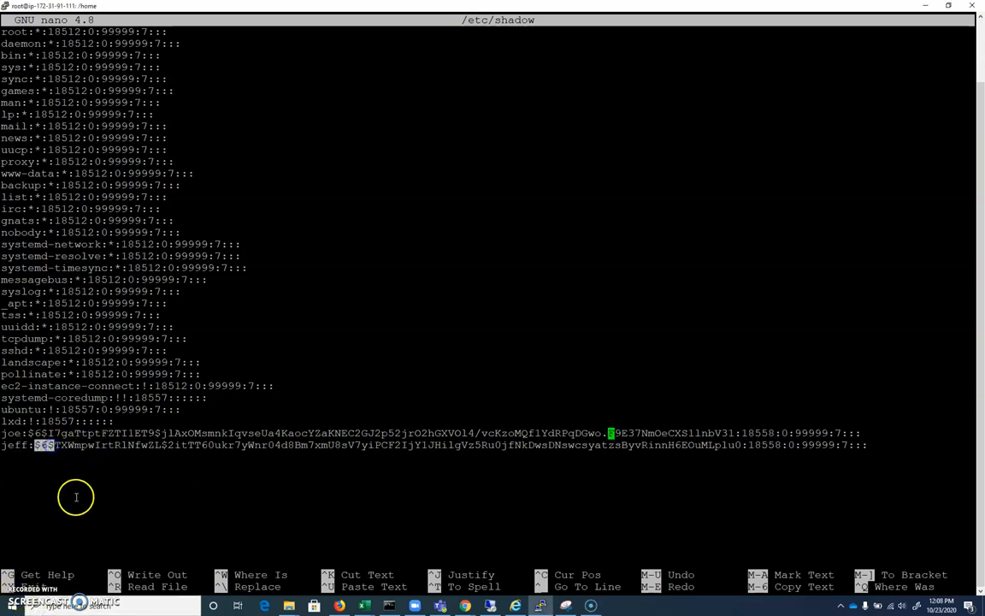
mouse_move(77, 489)
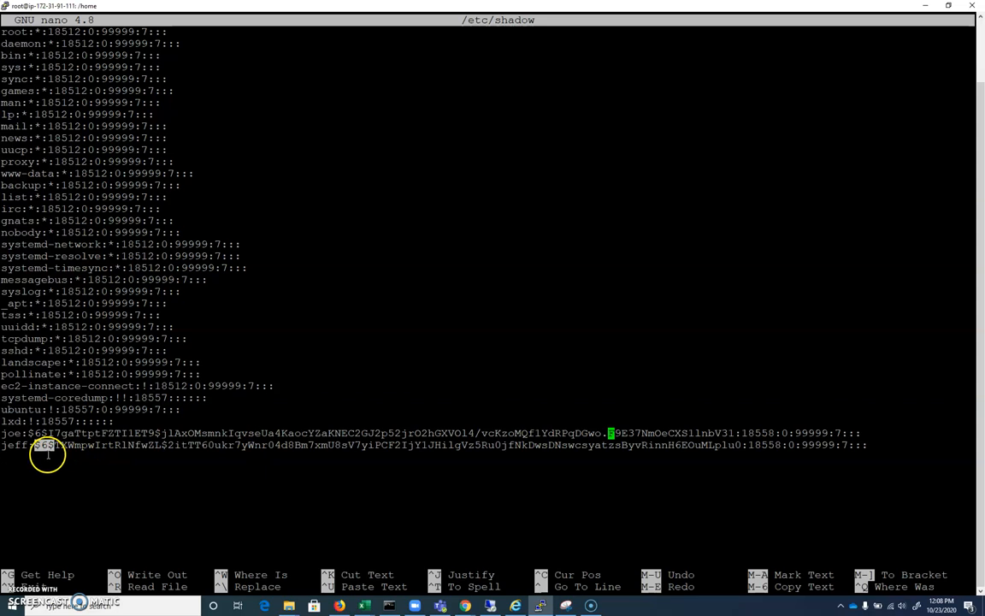
mouse_move(680, 456)
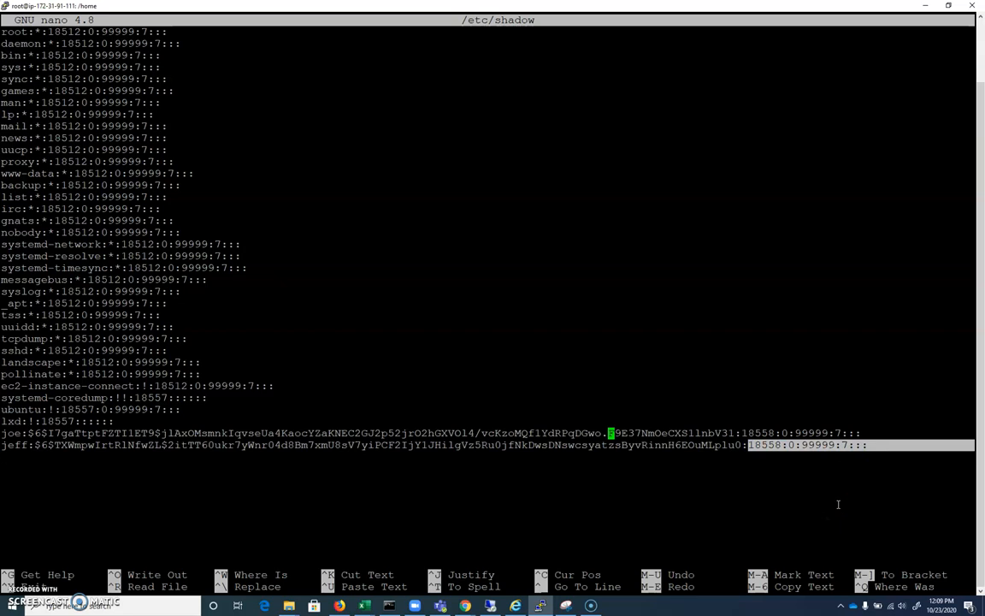
mouse_move(757, 487)
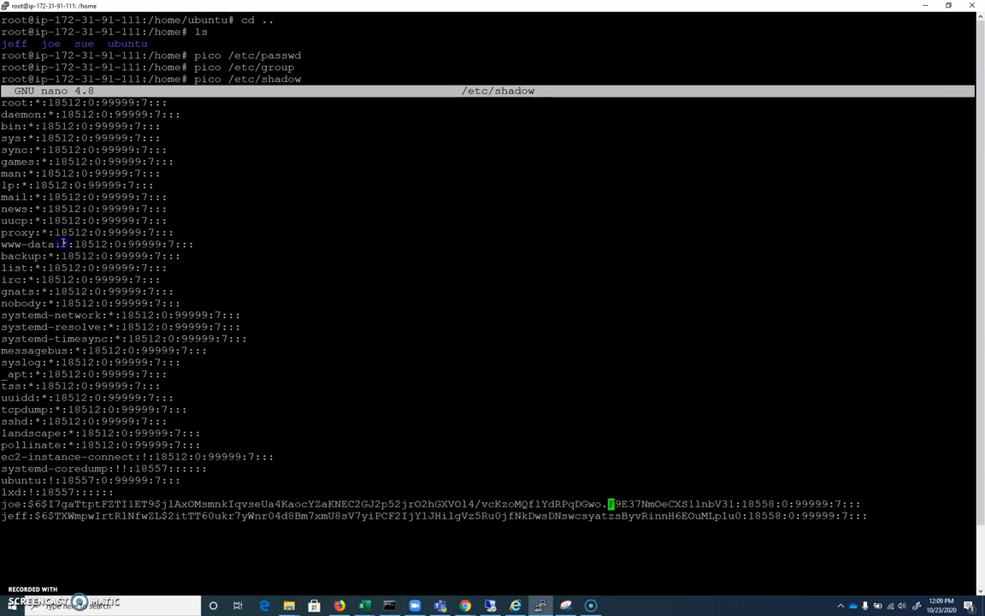
Exit nano without saving /etc/shadow, returning to the /home prompt
key(ctrl+x)
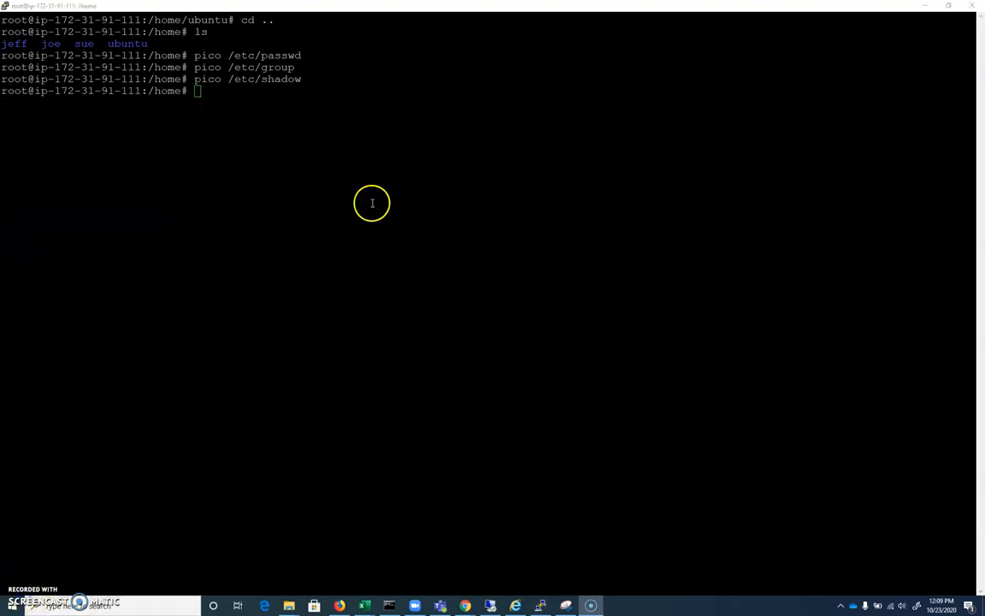
mouse_move(282, 145)
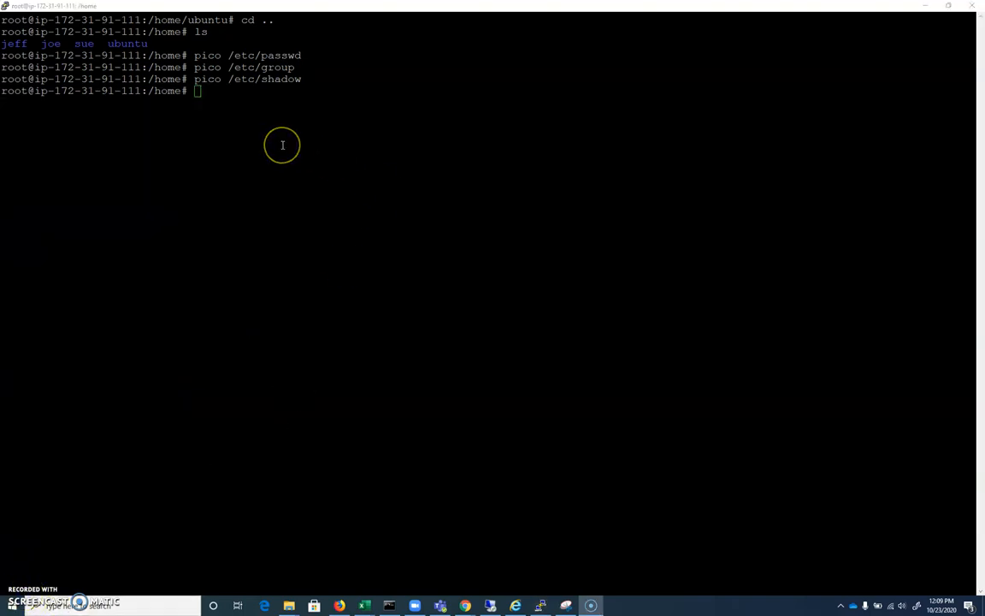
mouse_move(280, 139)
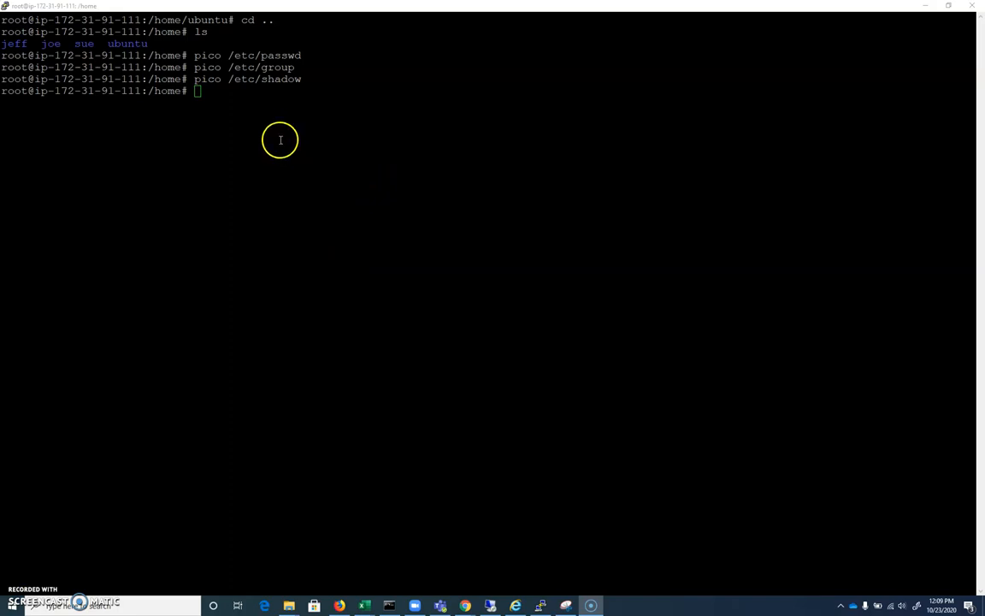
mouse_move(238, 359)
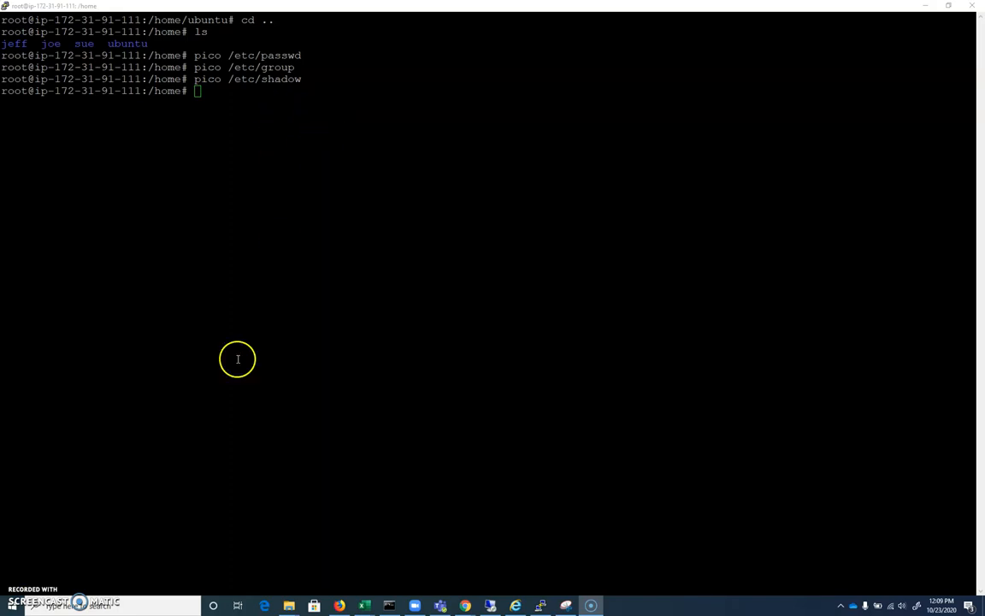